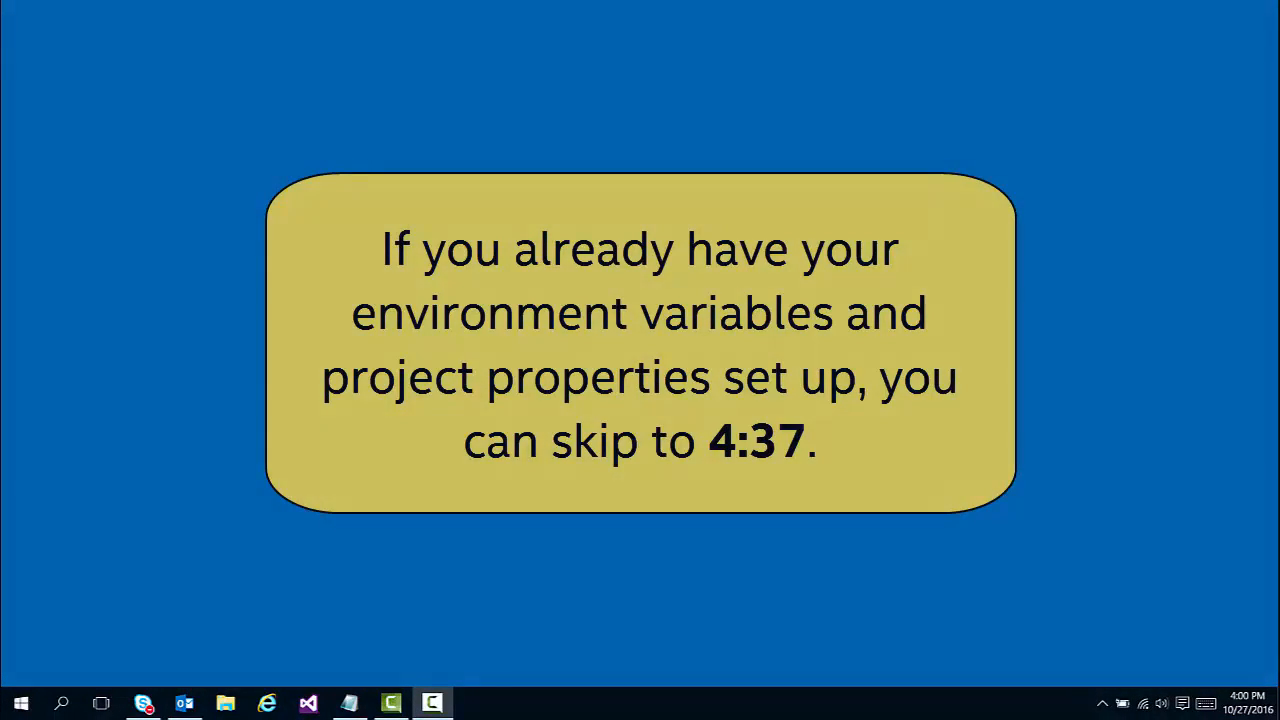
Step: Reach the Environment Variables editor via a 'System' search and Advanced system settings
{"action": "left_click", "coordinate": [60, 704]}
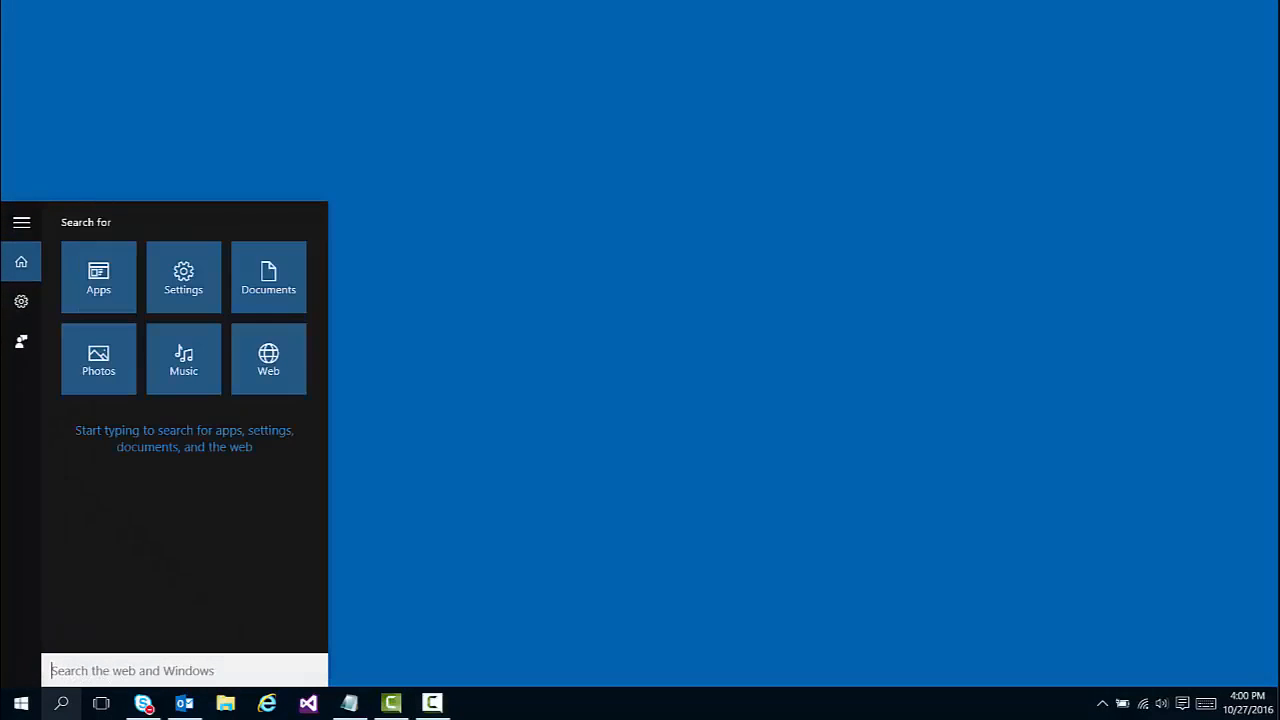
{"action": "type", "text": "System"}
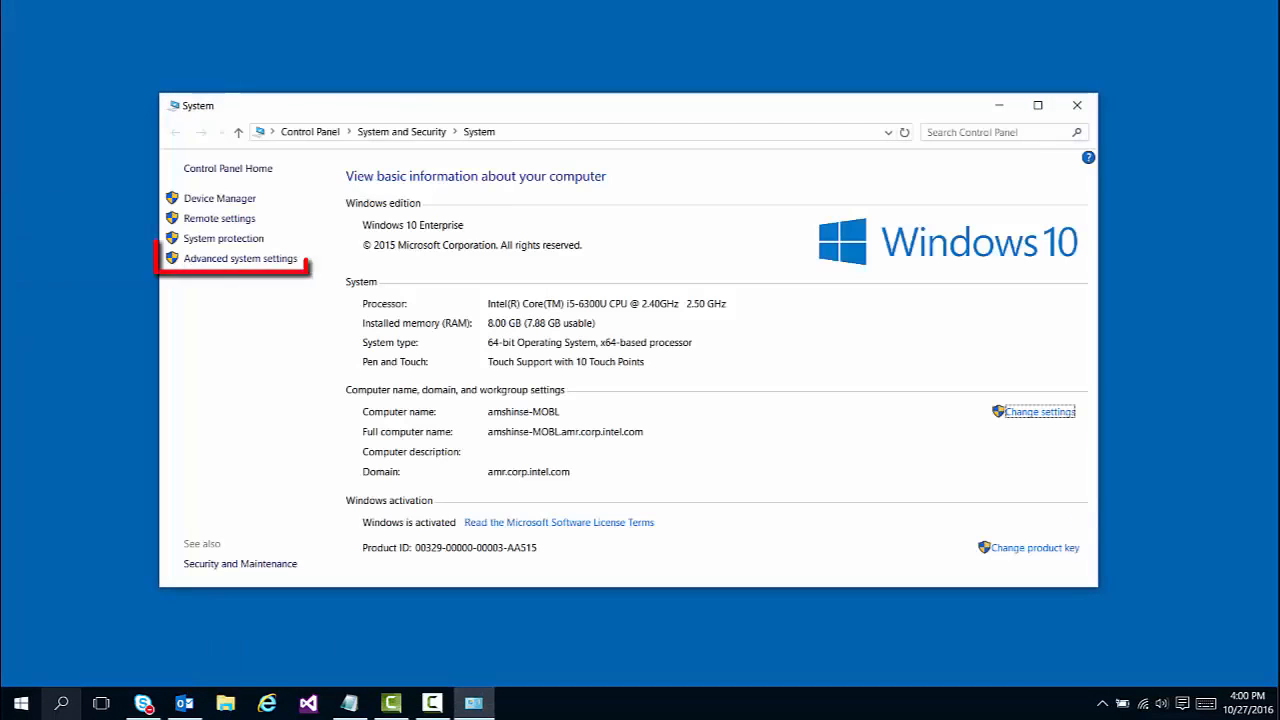
{"action": "left_click", "coordinate": [240, 258]}
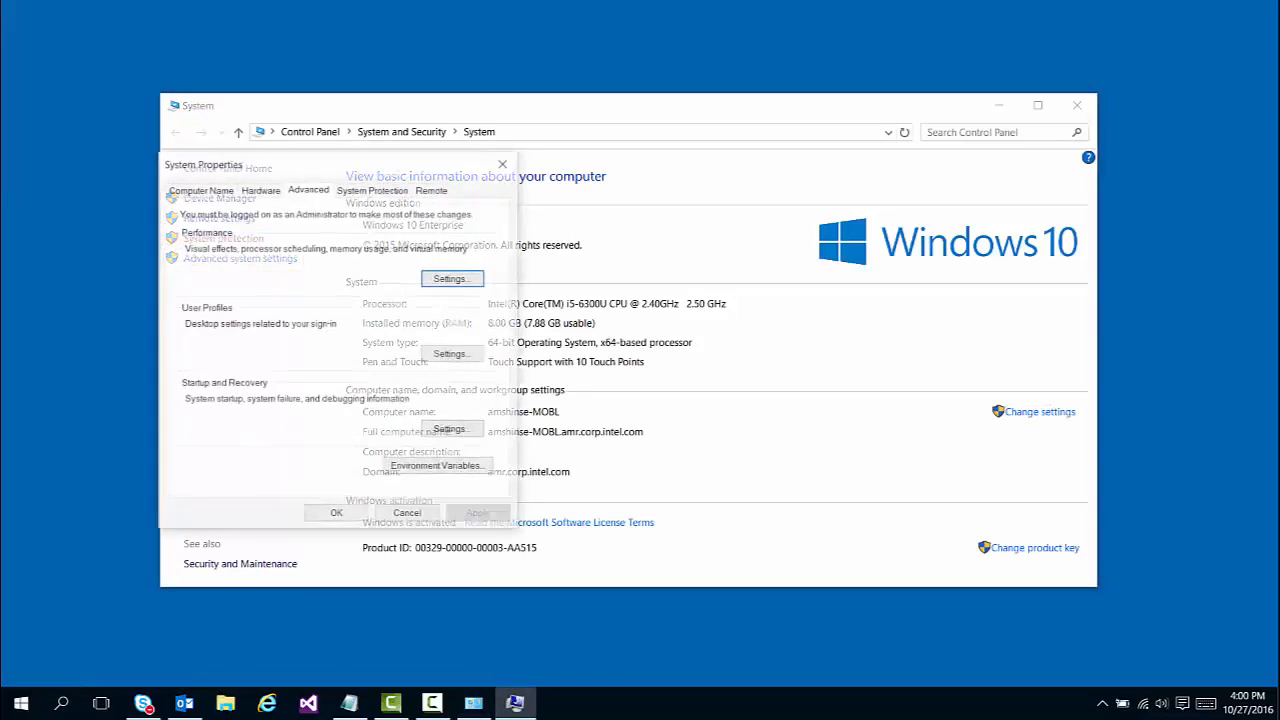
{"action": "left_click", "coordinate": [436, 466]}
{"action": "type", "text": "ADVIXE_EXPE"}
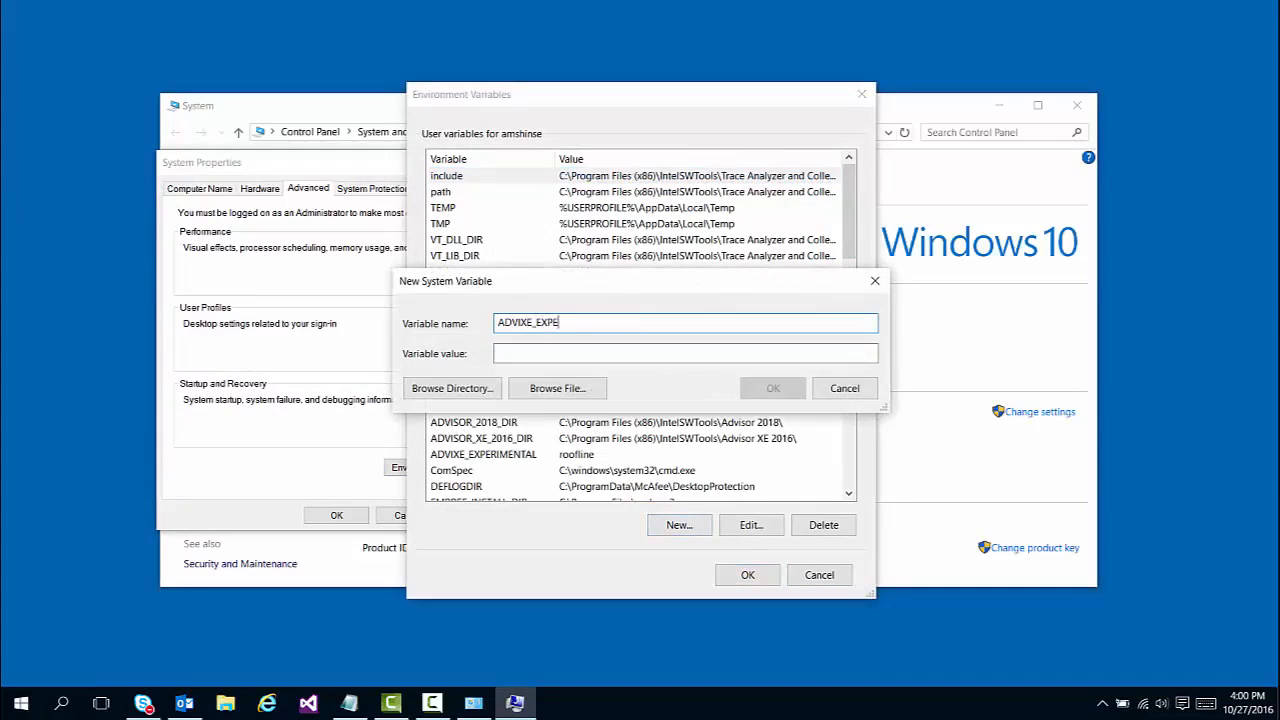
Step: Add the system variable ADVIXE_EXPERIMENTAL with value 'roofline' and confirm it
{"action": "type", "text": "roofline"}
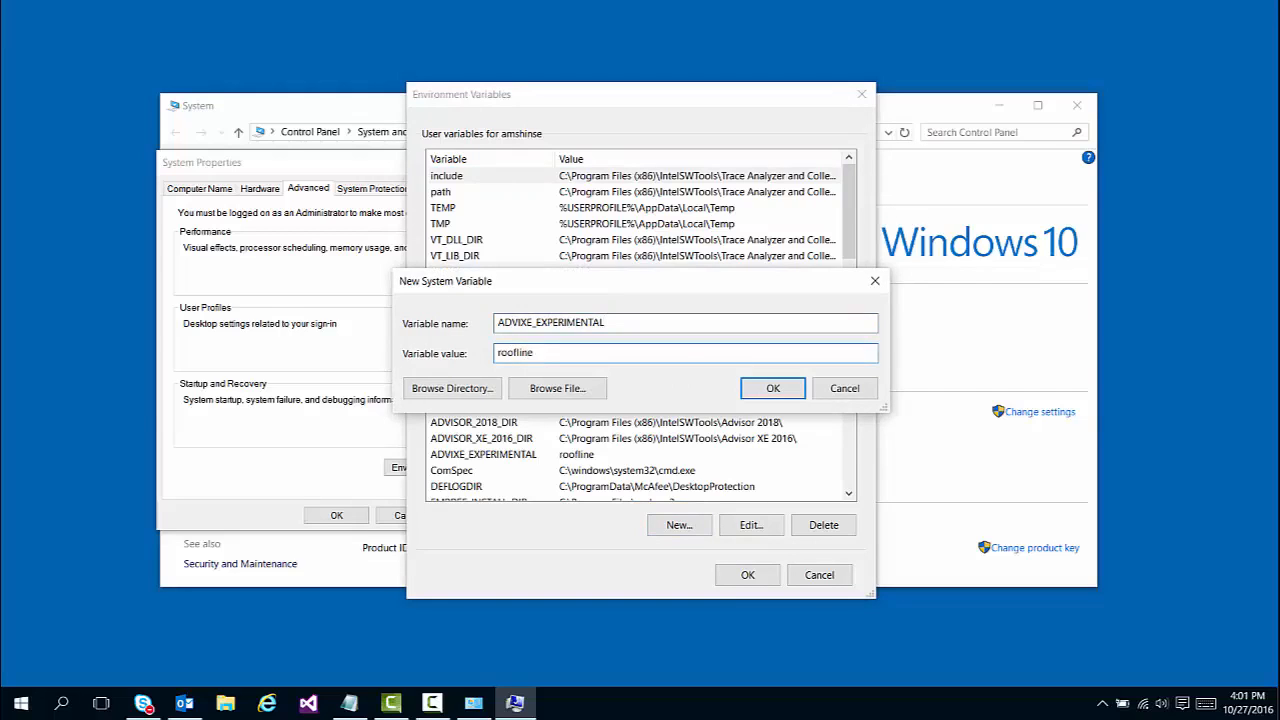
{"action": "left_click", "coordinate": [772, 388]}
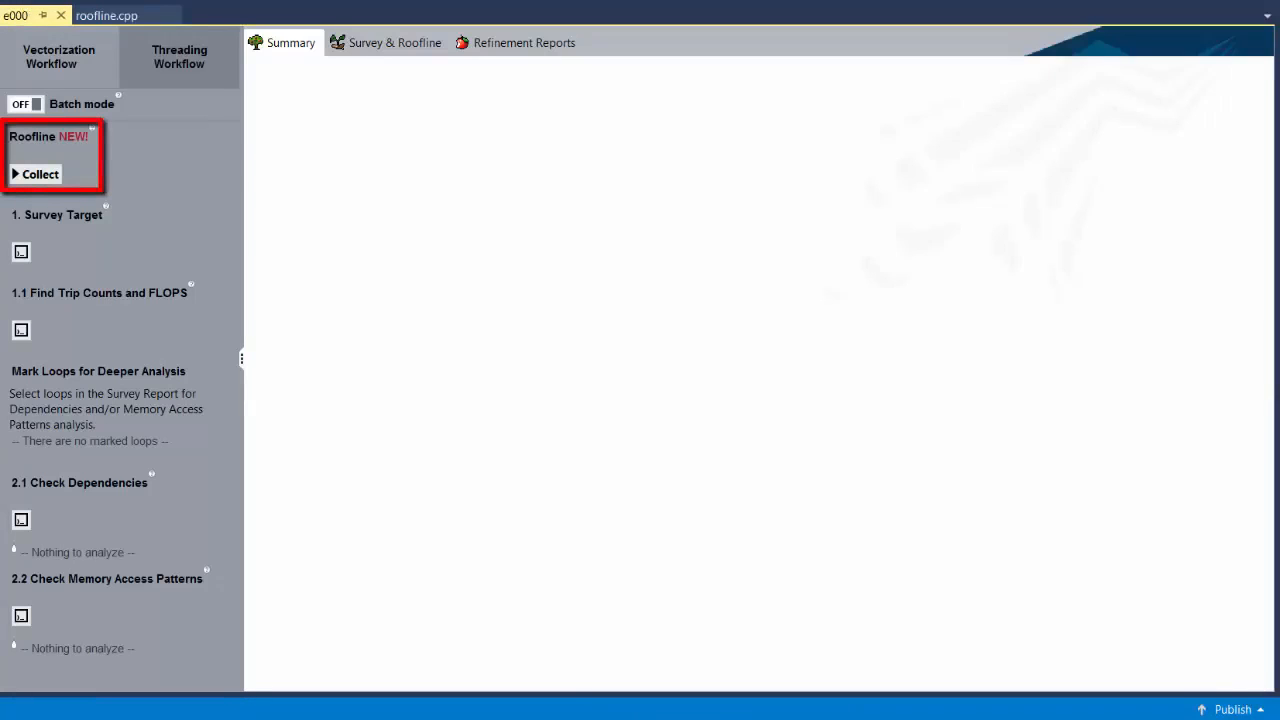
Step: Collect the Roofline analysis so the program's loops are plotted against the roofs
{"action": "left_click", "coordinate": [392, 42]}
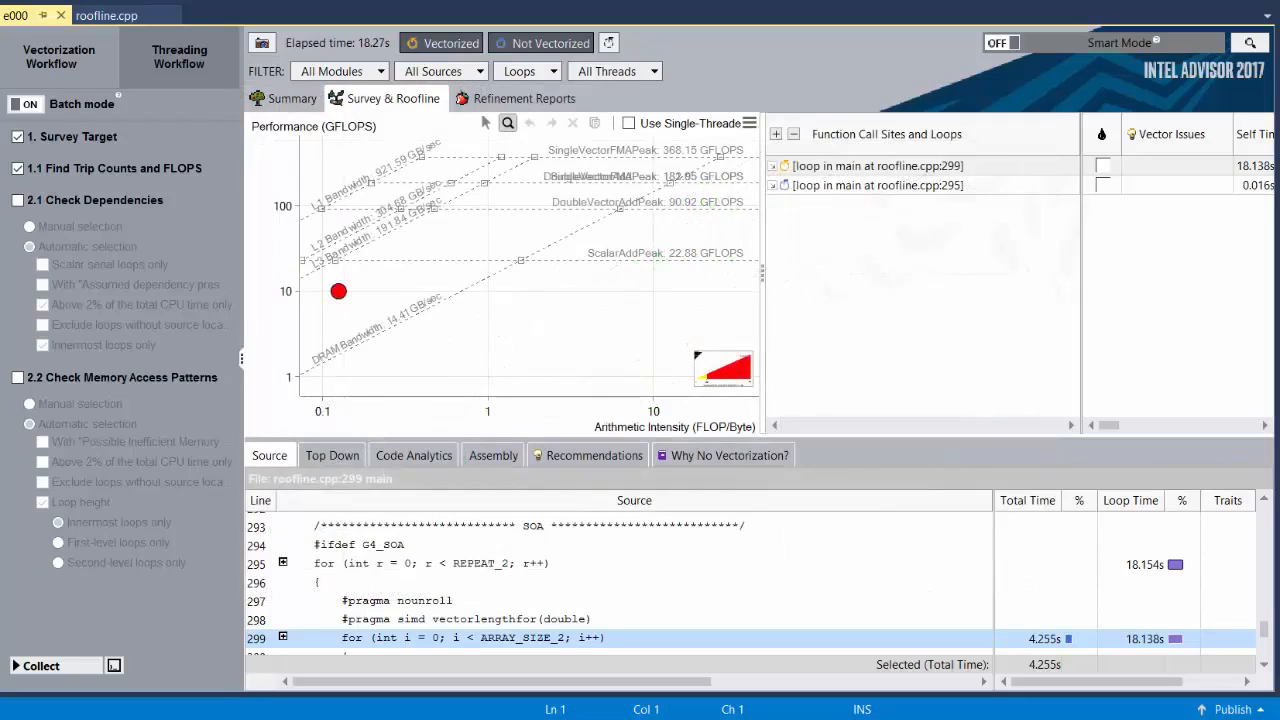
Step: Switch to single-threaded roofs, adjust which roofs and loop-weight thresholds show, and close the settings
{"action": "left_click", "coordinate": [628, 124]}
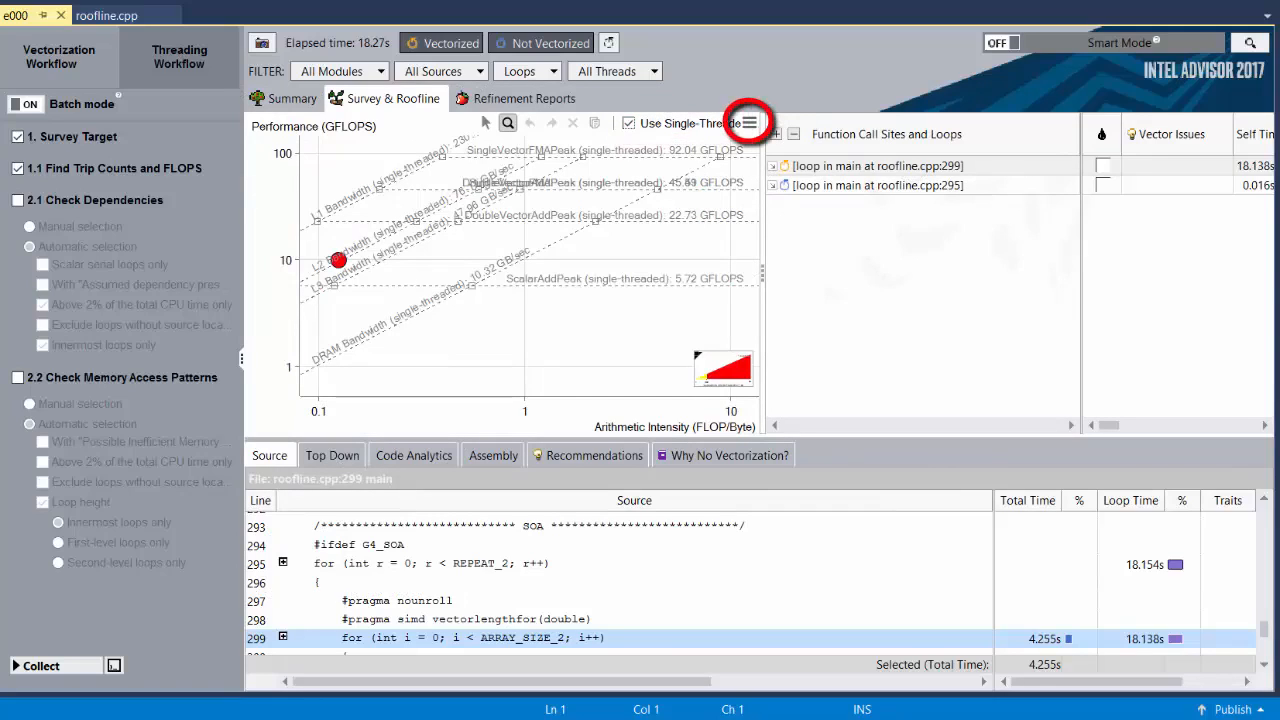
{"action": "left_click", "coordinate": [748, 122]}
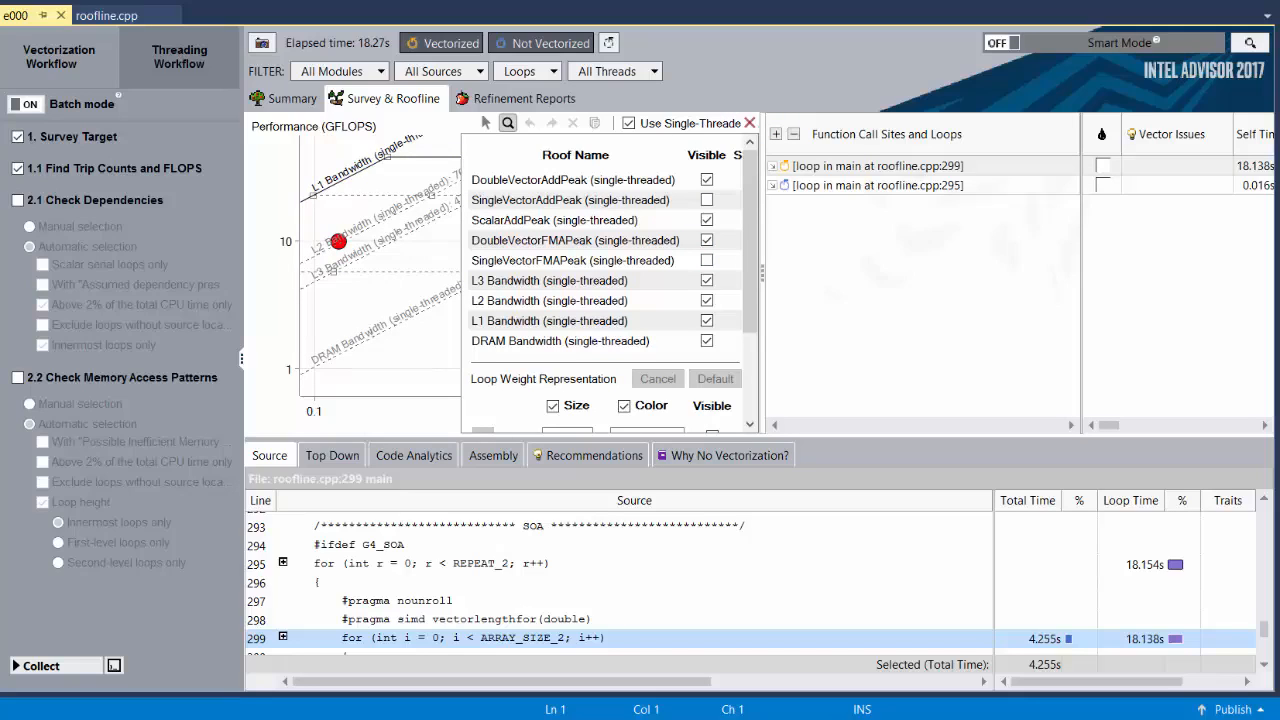
{"action": "scroll", "scroll_direction": "down", "scroll_amount": 3}
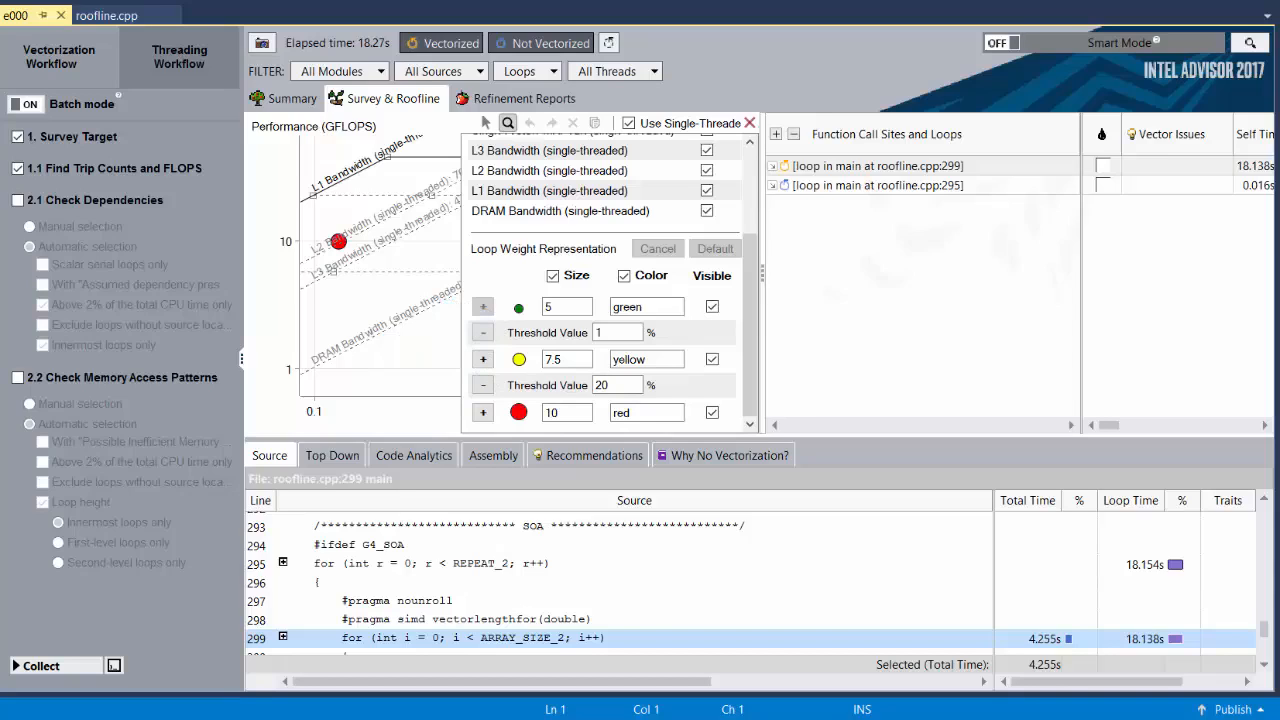
{"action": "left_click", "coordinate": [552, 276]}
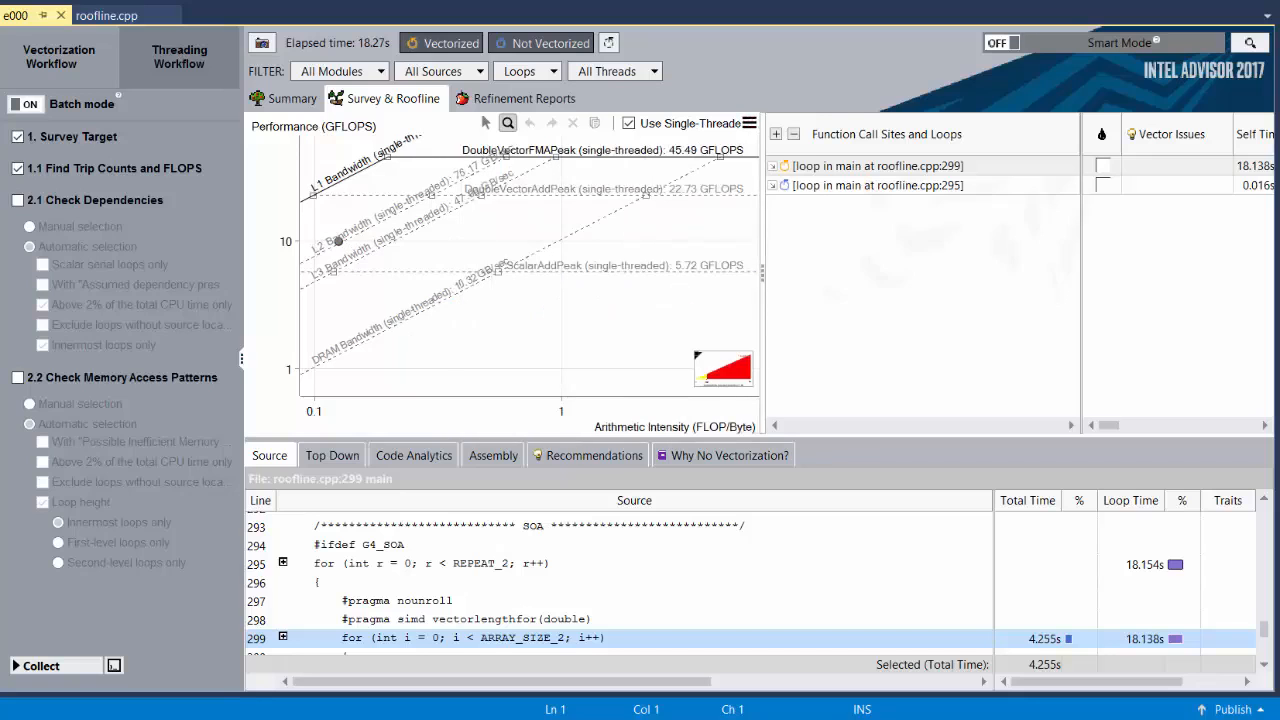
{"action": "left_click", "coordinate": [508, 122]}
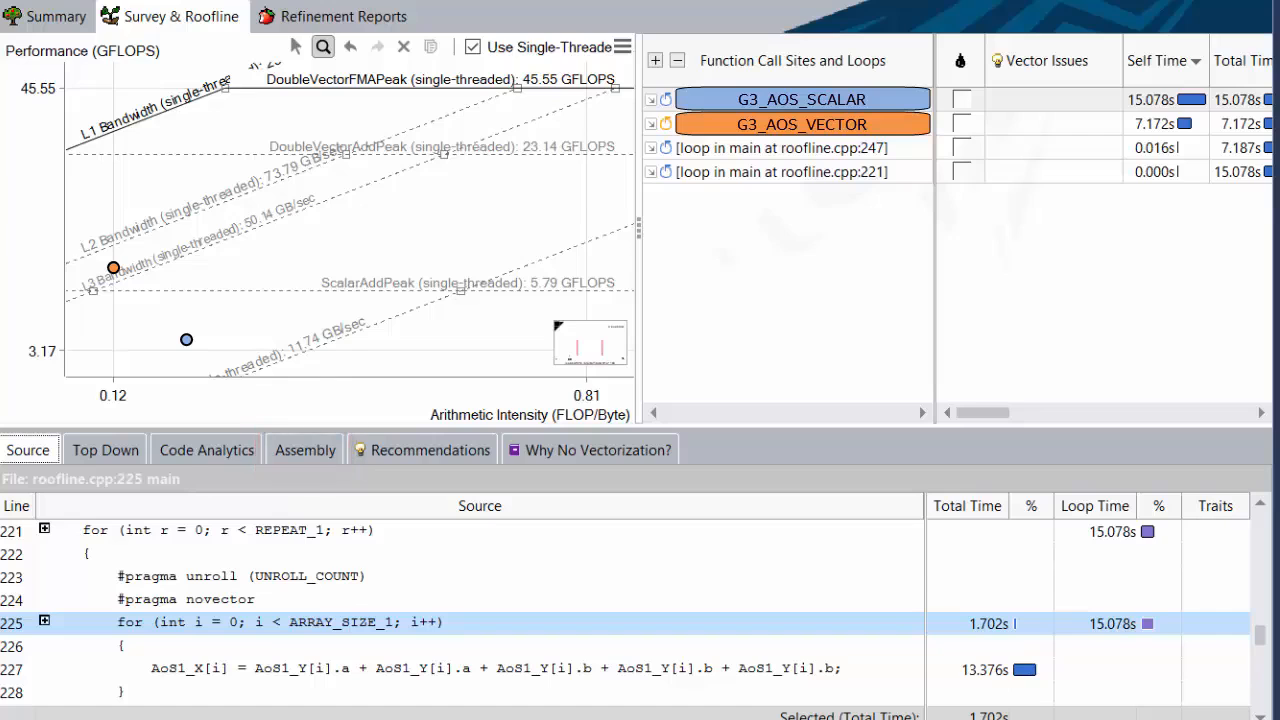
Step: Show Code Analytics for G3_AOS_SCALAR with FLOPS statistics expanded (3.52307 GFLOPS)
{"action": "left_click", "coordinate": [204, 448]}
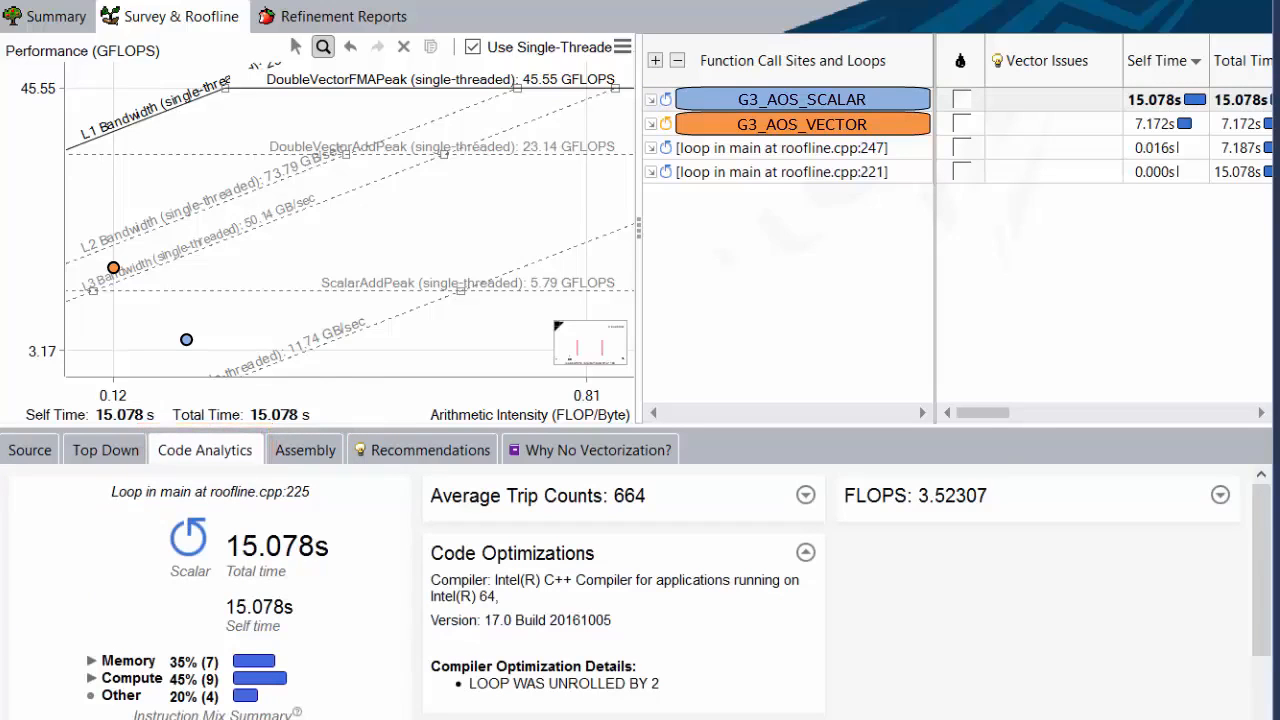
{"action": "left_click", "coordinate": [1220, 496]}
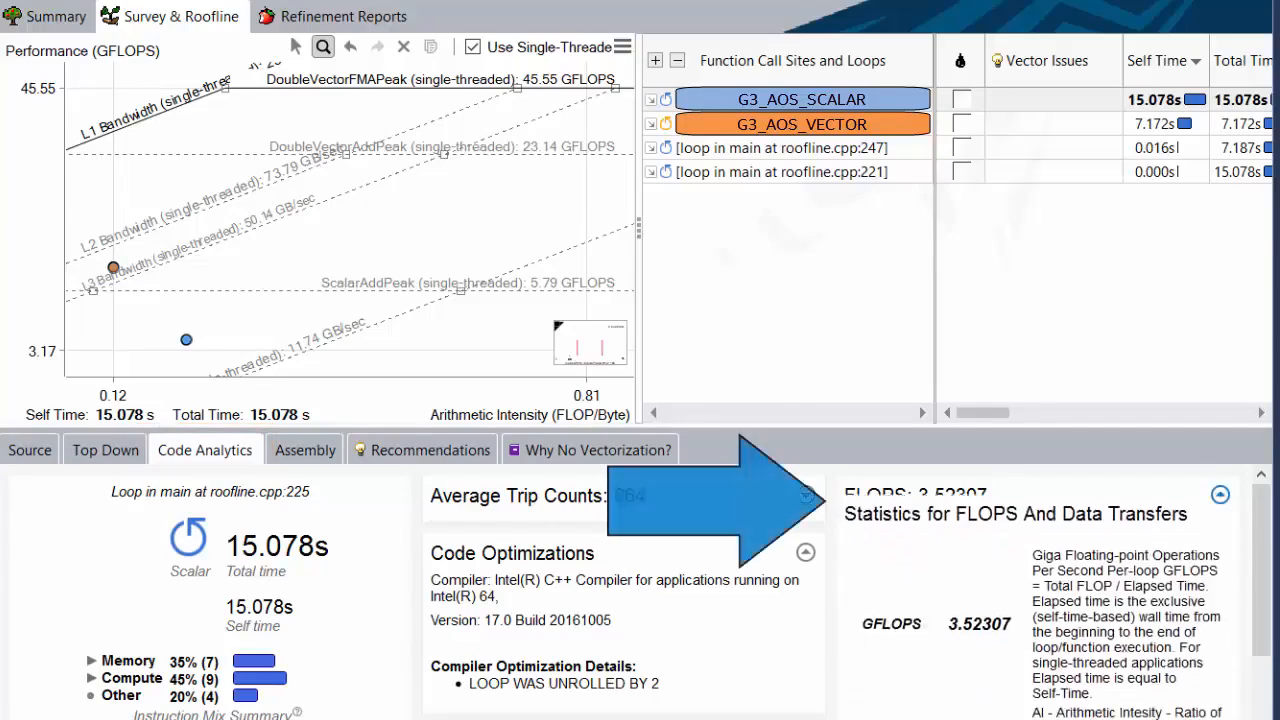
{"action": "scroll", "scroll_direction": "down", "scroll_amount": 3}
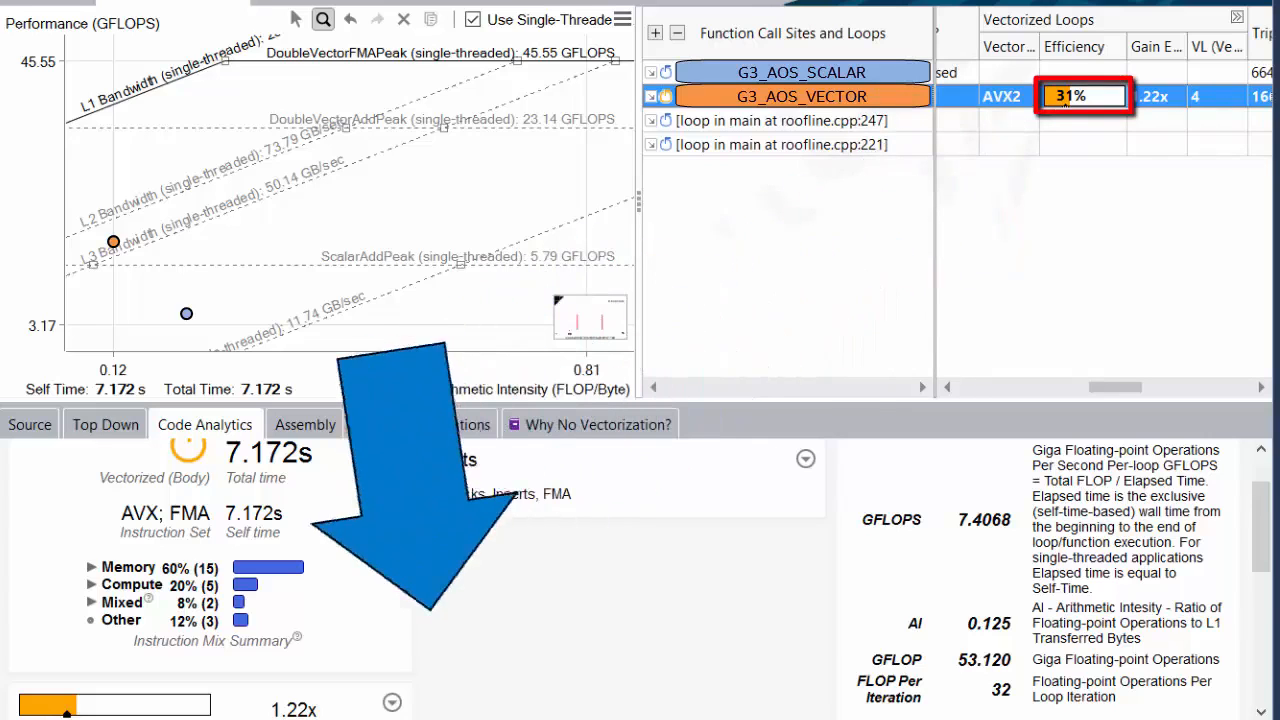
Step: Return to Survey & Roofline to view G3_AOS_SCALAR and G3_AOS_VECTOR with source at roofline.cpp:251
{"action": "left_click", "coordinate": [28, 452]}
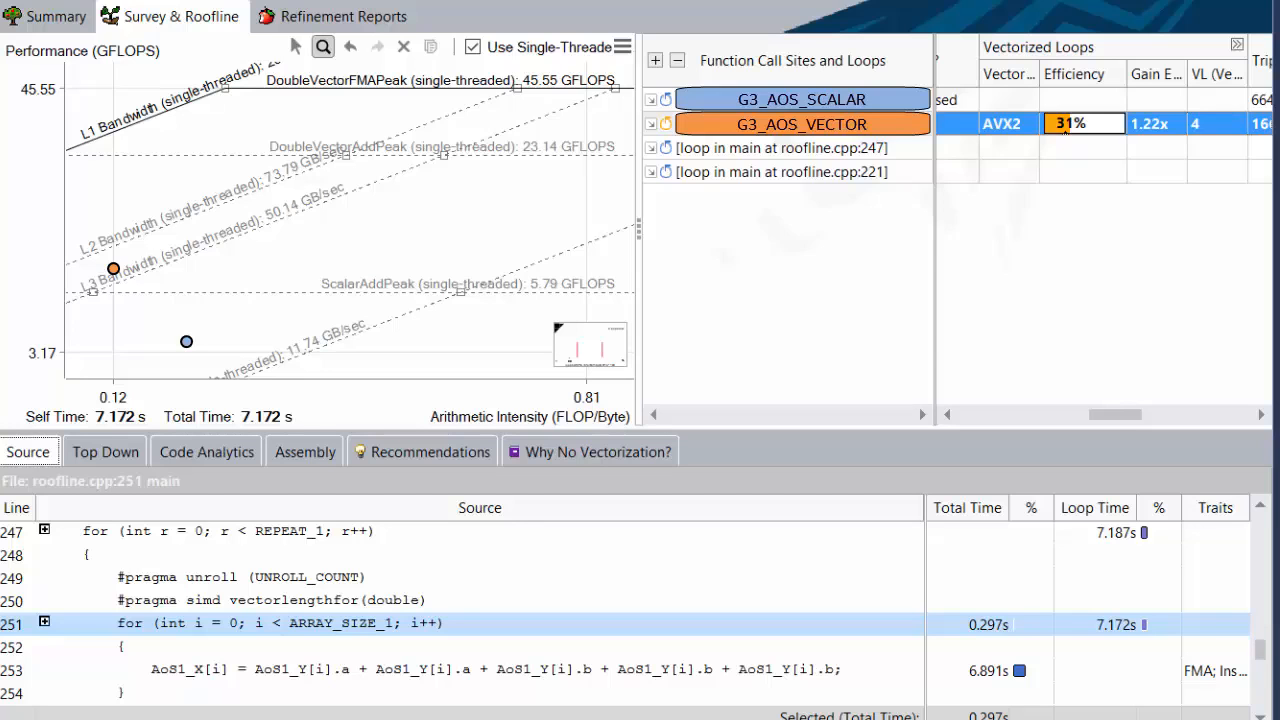
{"action": "left_click", "coordinate": [344, 16]}
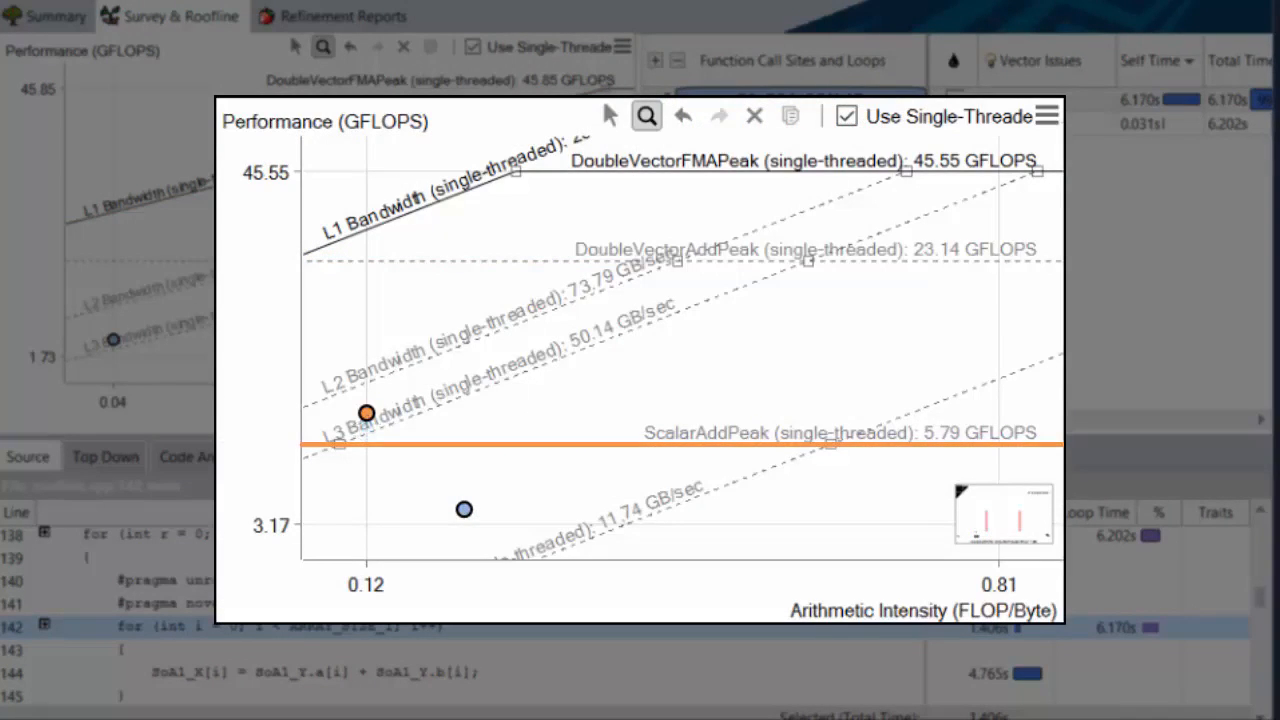
Step: Select the G1_SOA_SCALAR loop, showing its Roofline point and source at roofline.cpp line 142
{"action": "left_click", "coordinate": [754, 114]}
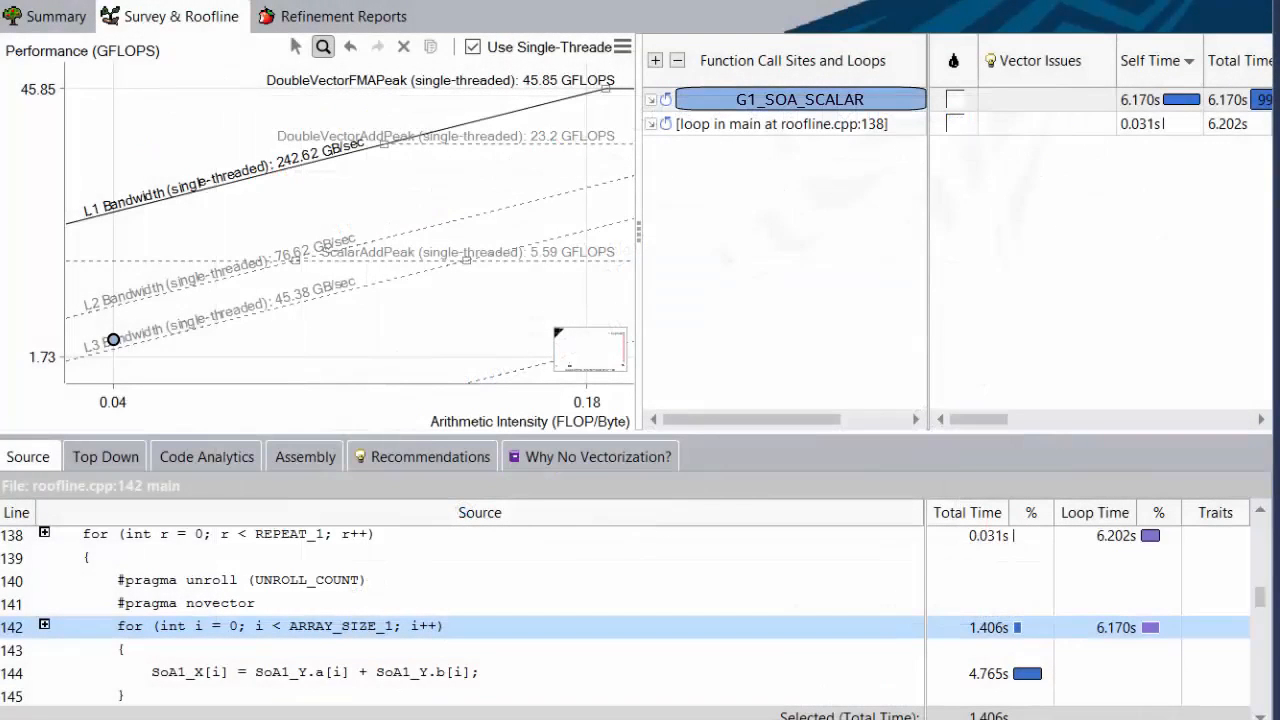